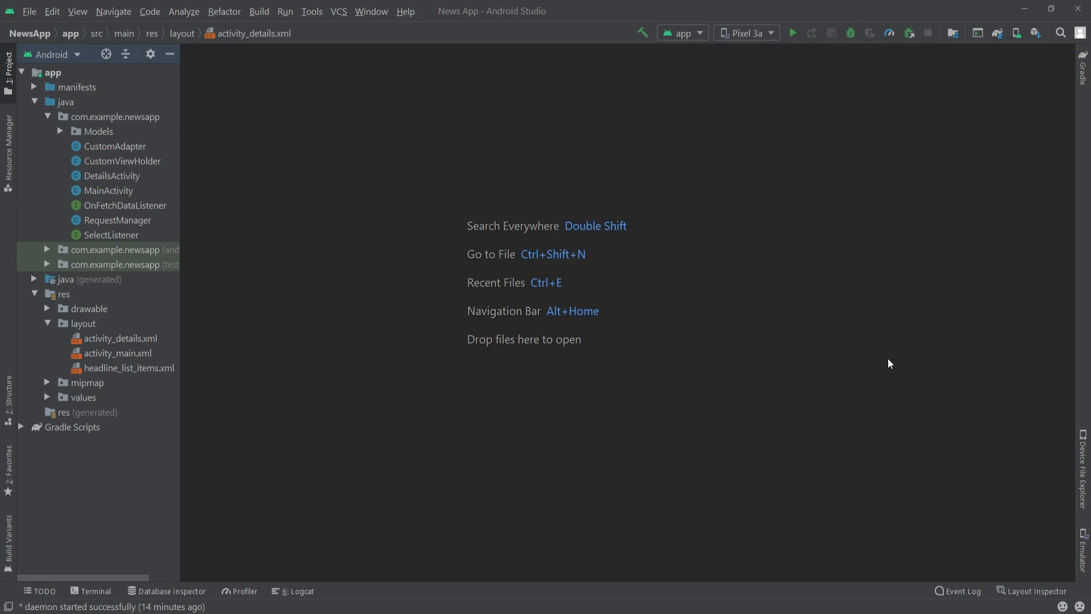
pyautogui.moveTo(339, 227)
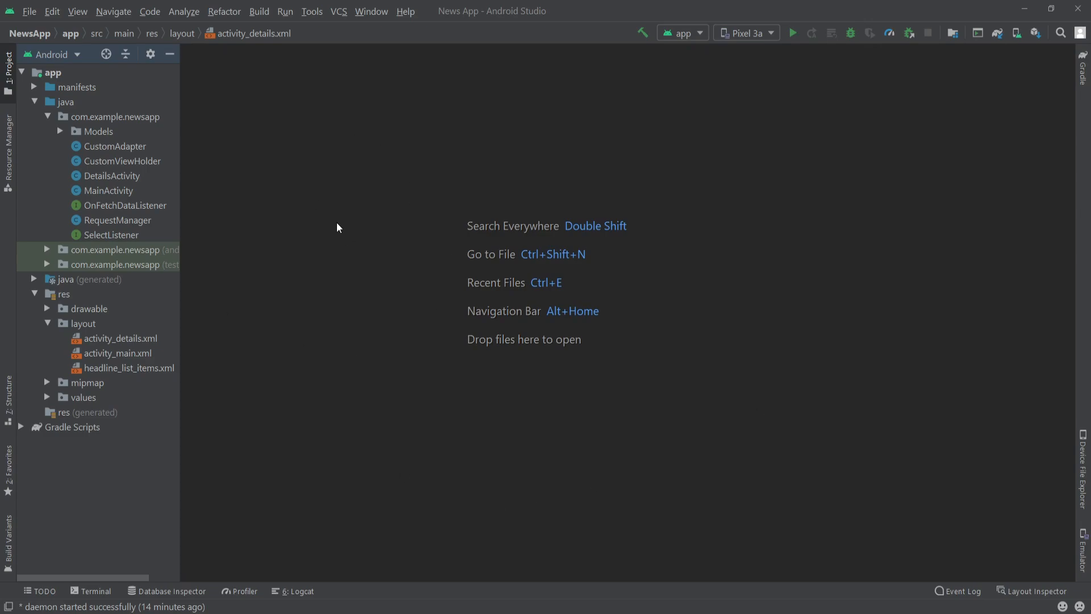
pyautogui.moveTo(63, 226)
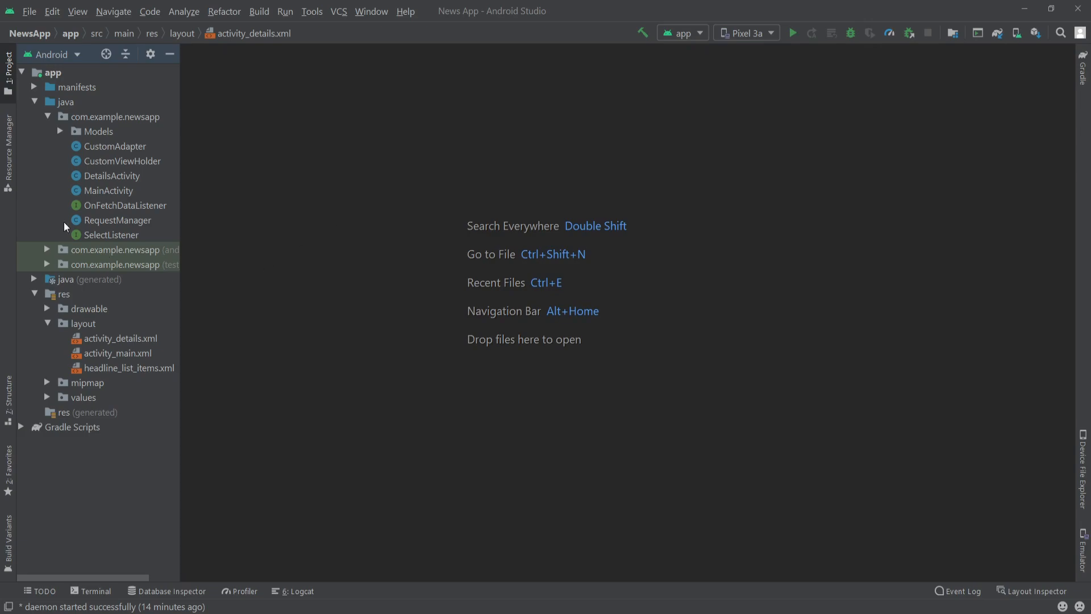
pyautogui.moveTo(432, 243)
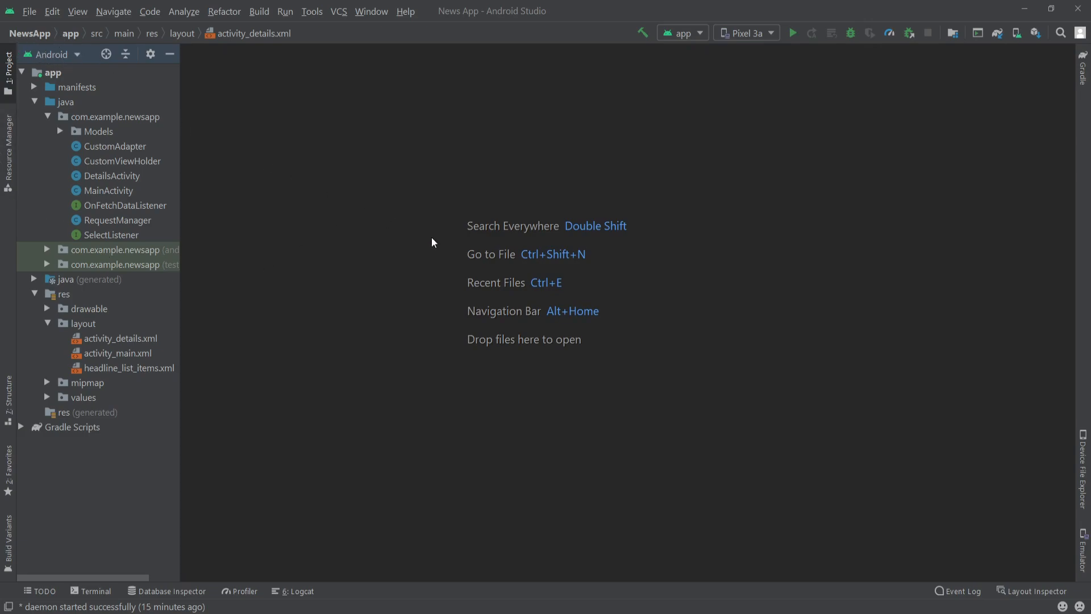
pyautogui.moveTo(374, 184)
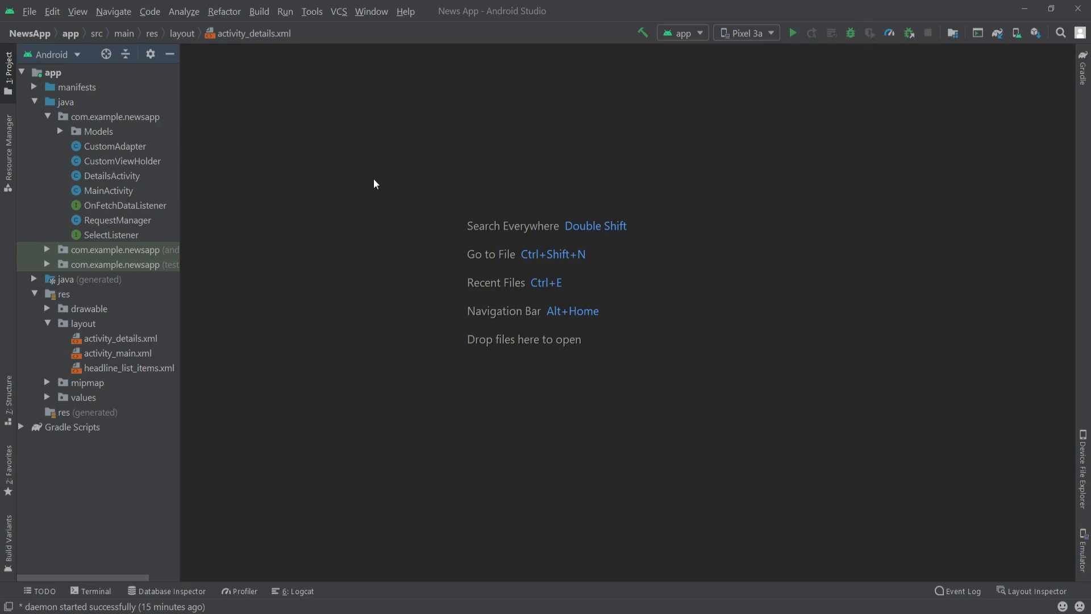
pyautogui.moveTo(246, 173)
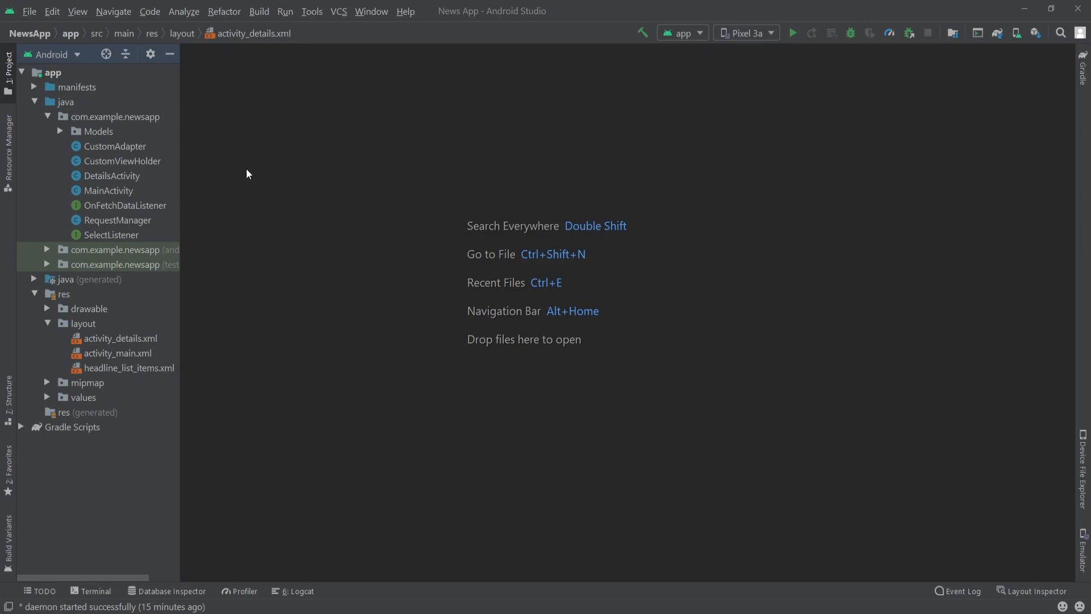
# In Settings > Updates, choose the Stable Channel and run Check Now, finding Arctic Fox 2020.3.1.
pyautogui.click(30, 11)
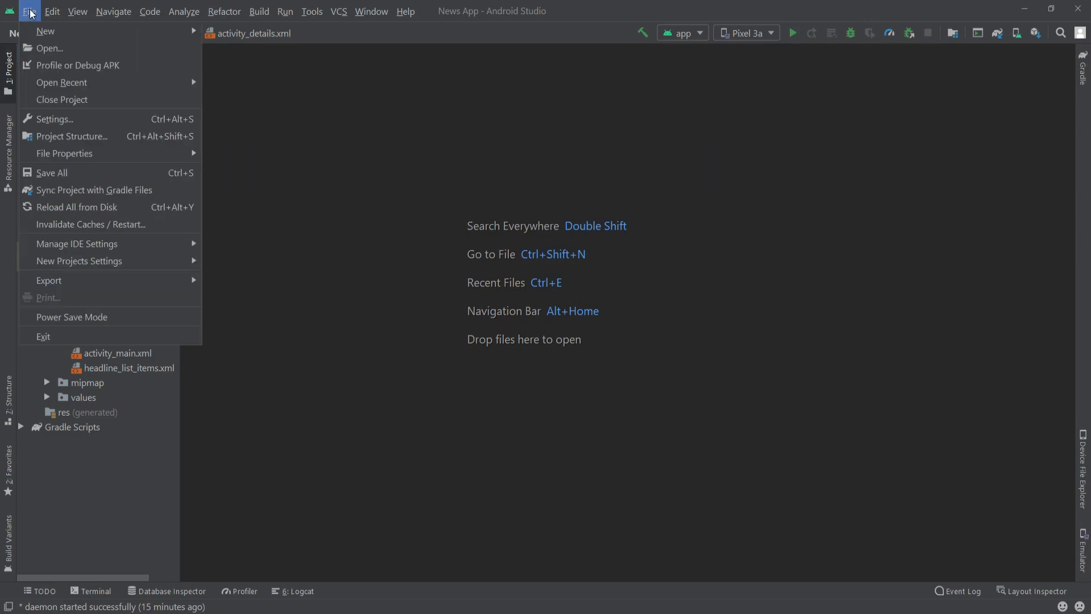
pyautogui.moveTo(69, 120)
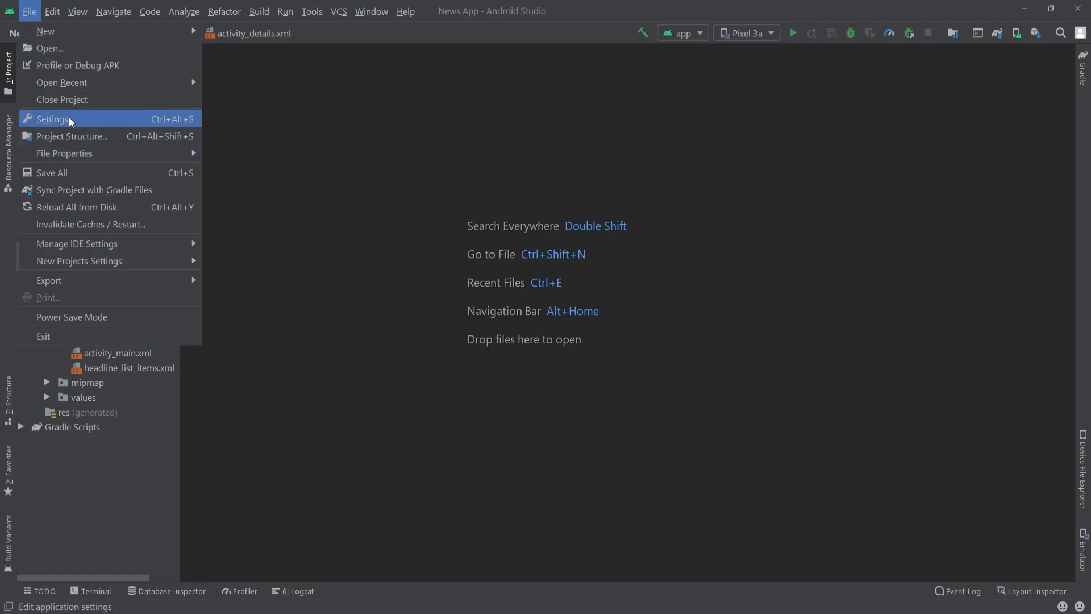
pyautogui.click(52, 118)
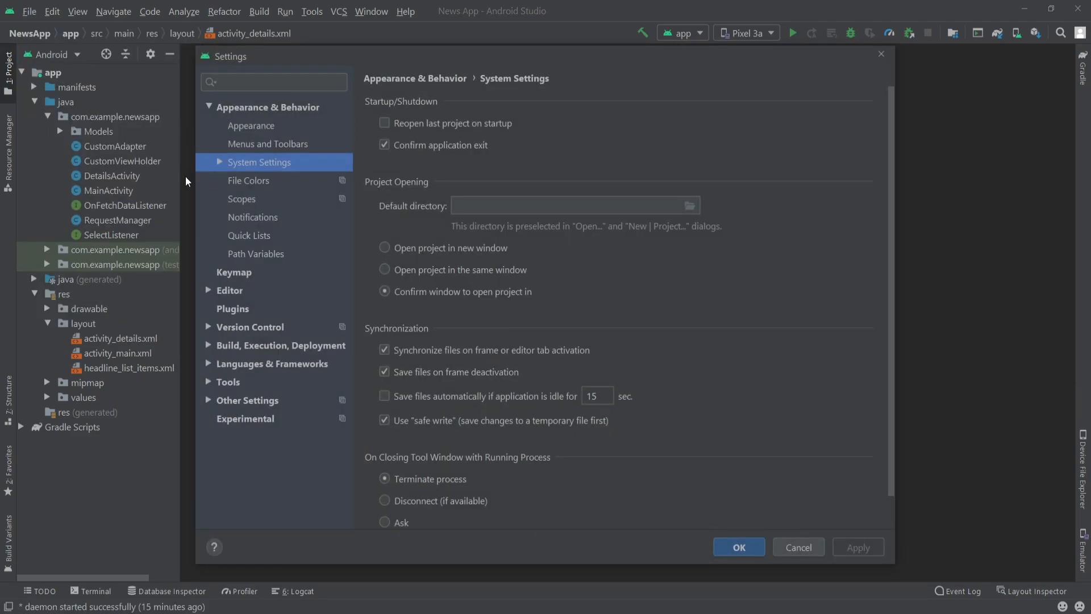
pyautogui.click(220, 163)
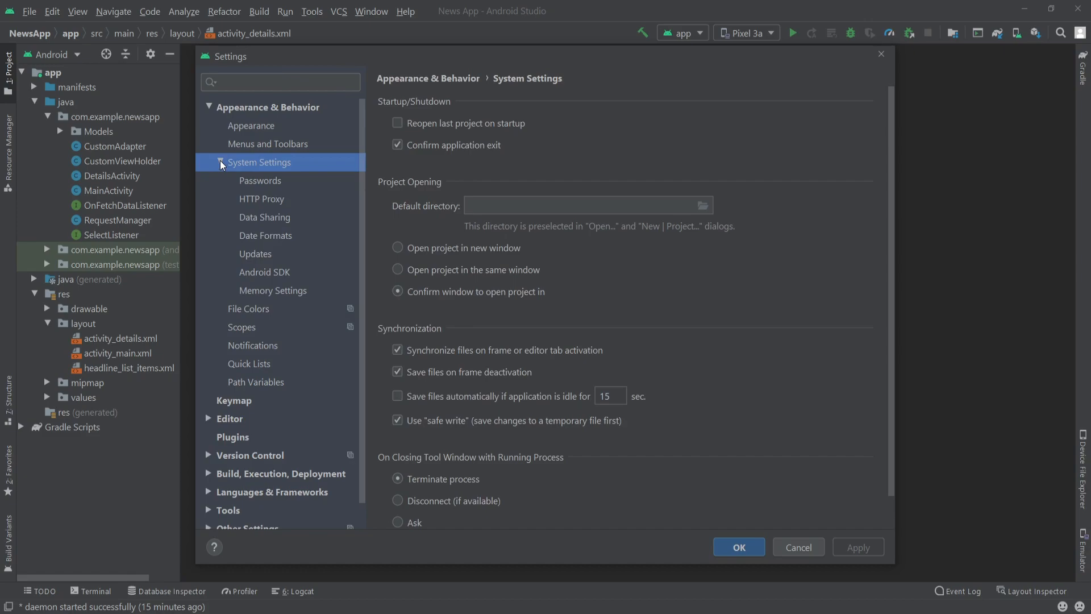
pyautogui.click(256, 253)
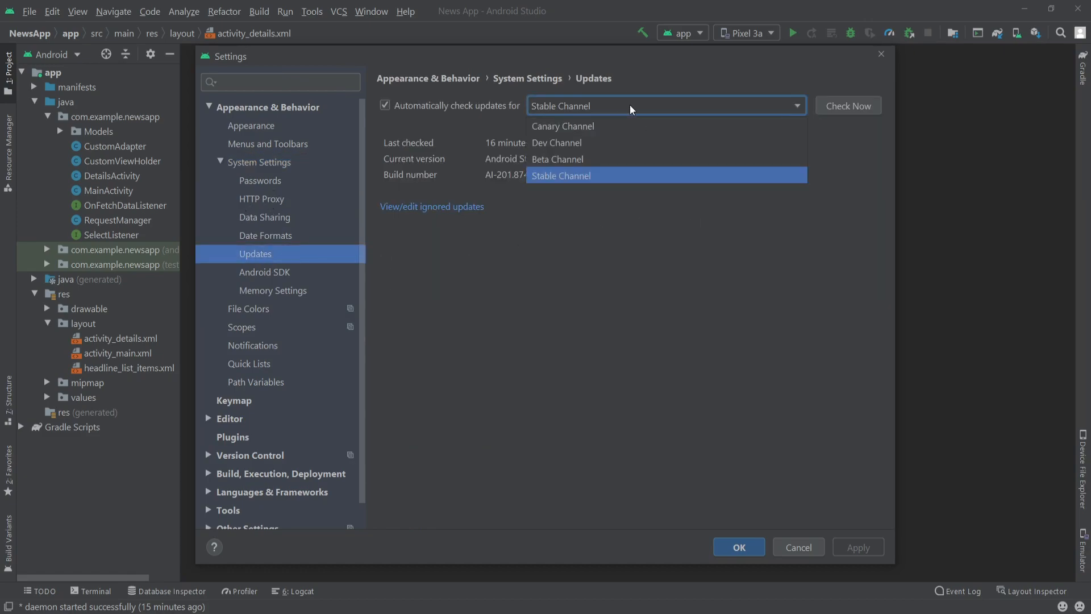
pyautogui.click(560, 175)
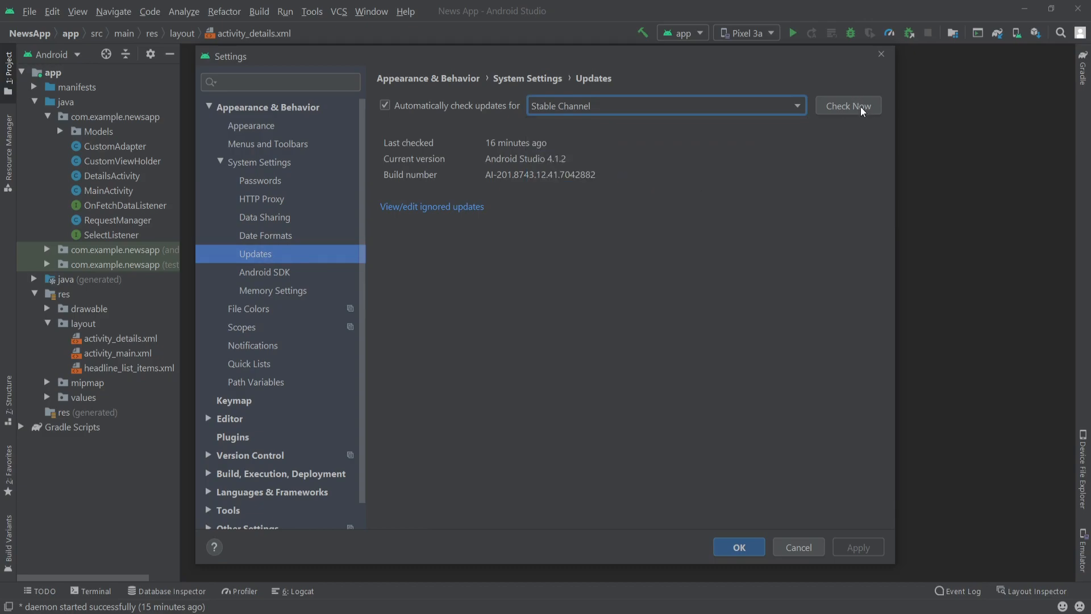
pyautogui.click(848, 105)
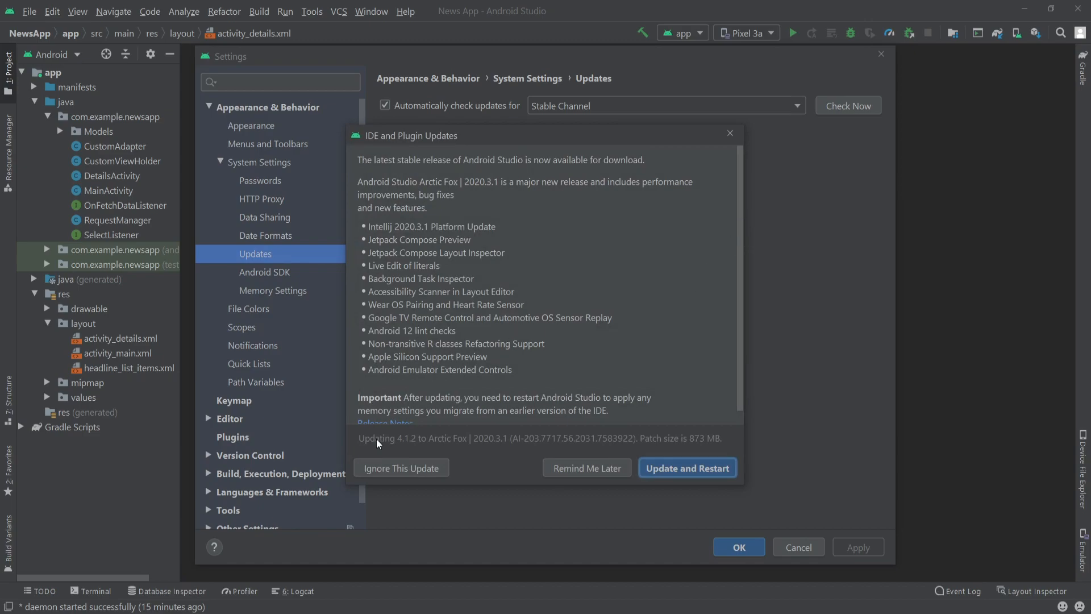
pyautogui.moveTo(457, 448)
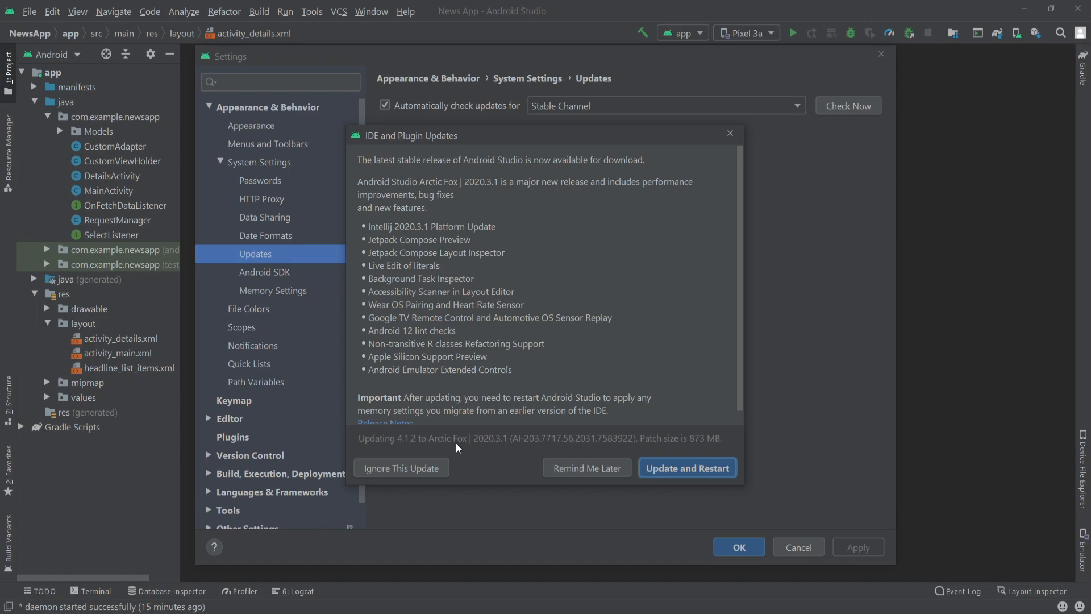
pyautogui.moveTo(495, 449)
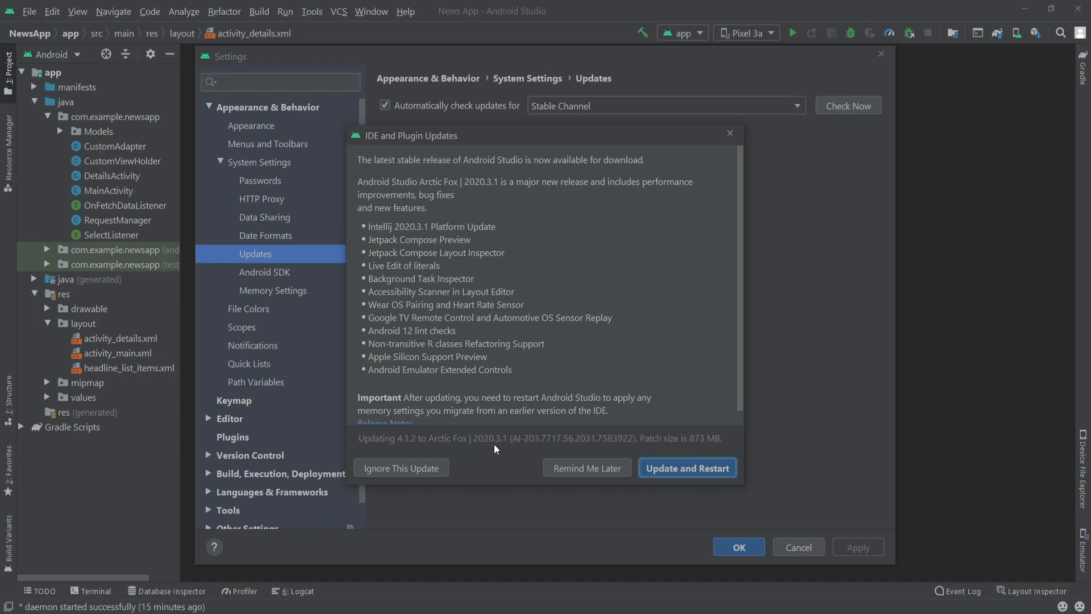
# Accept Update and Restart for the Arctic Fox 2020.3.1 update and the Kotlin plugin update.
pyautogui.scroll(-3)
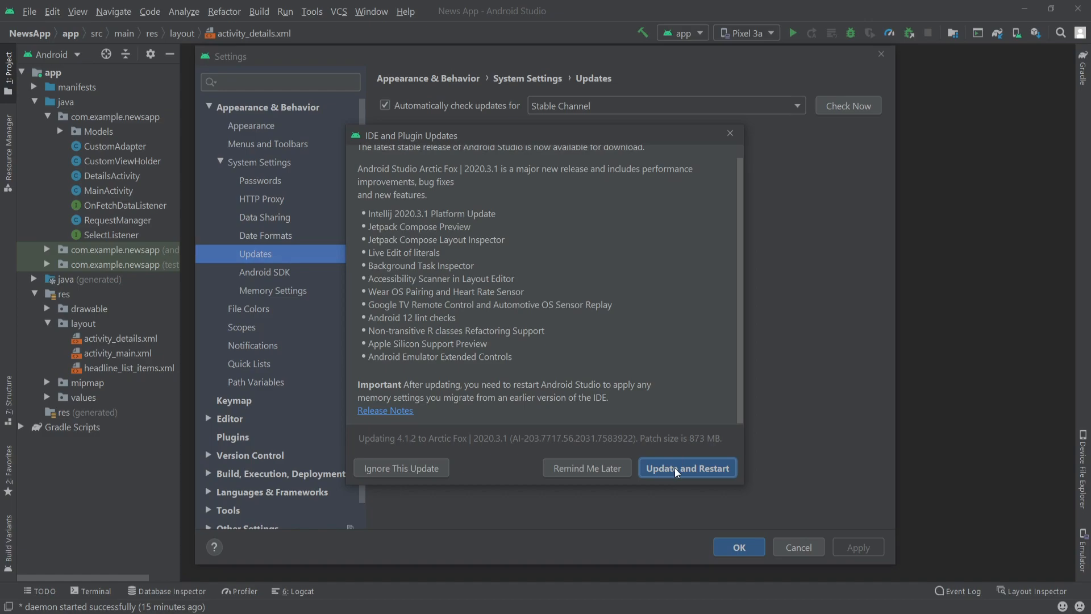
pyautogui.click(686, 468)
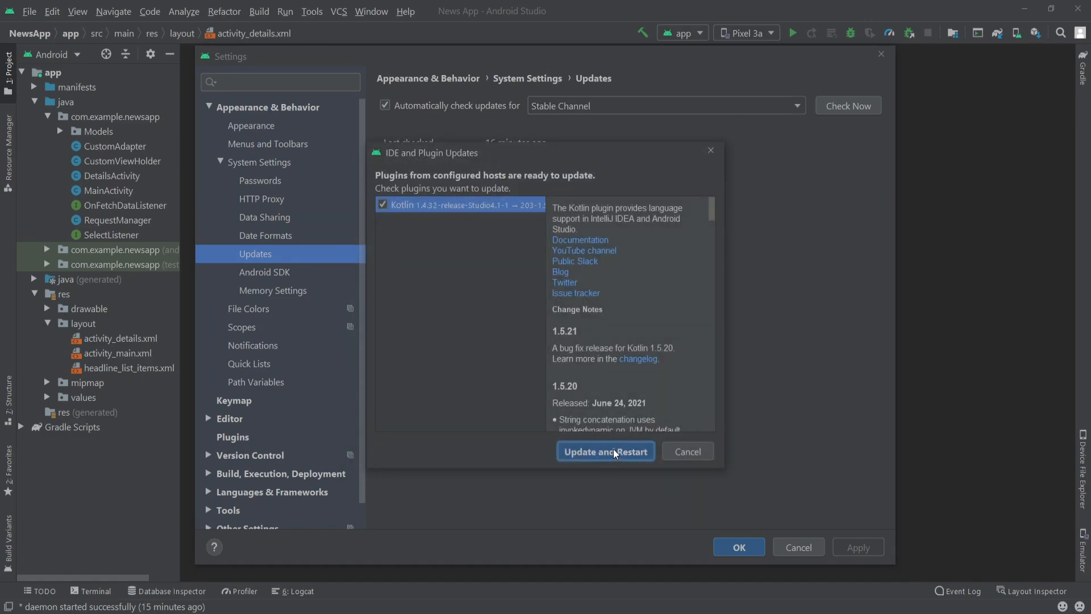
pyautogui.click(604, 451)
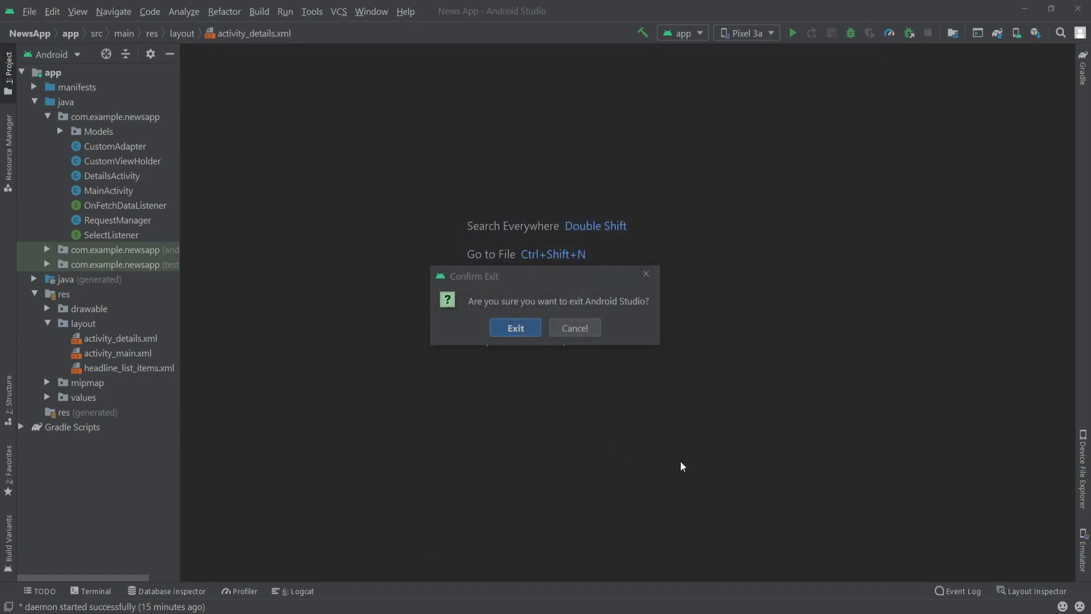
pyautogui.moveTo(680, 466)
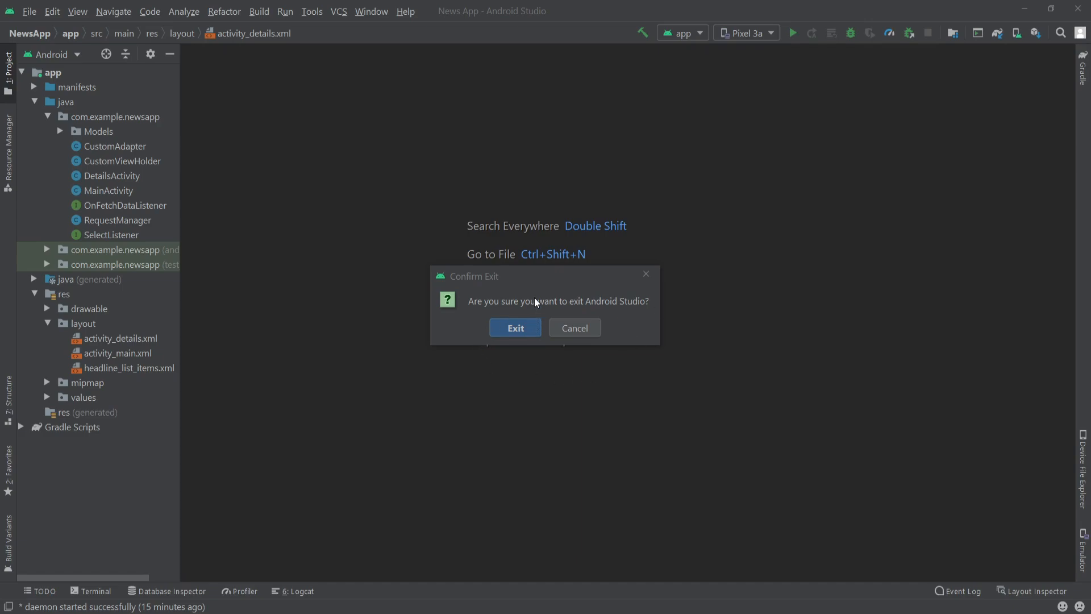
# Confirm Exit so the old Android Studio closes and relaunches as Arctic Fox.
pyautogui.click(515, 327)
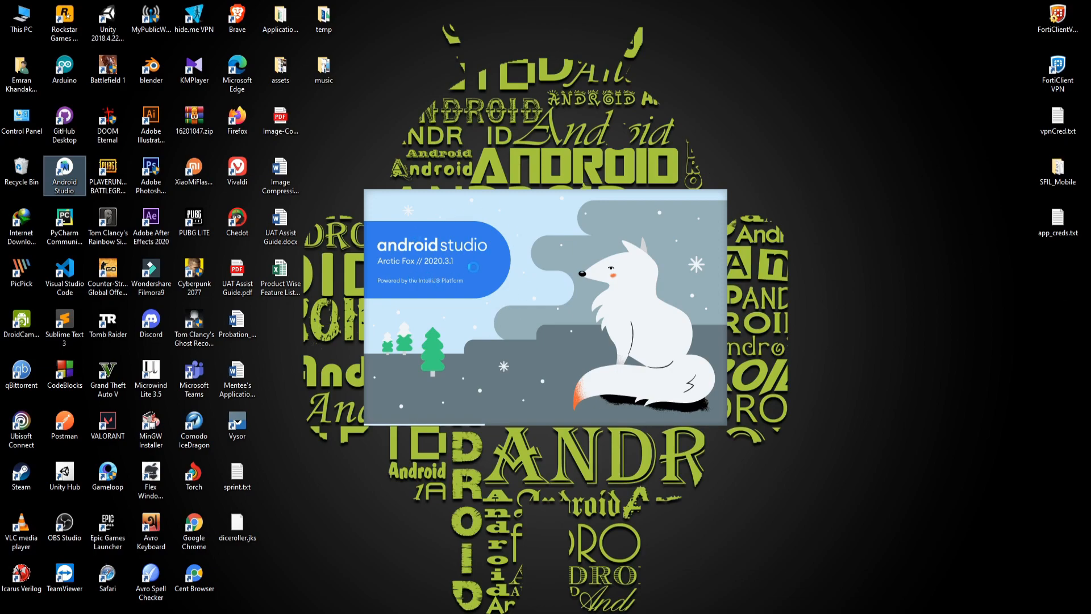
pyautogui.moveTo(763, 287)
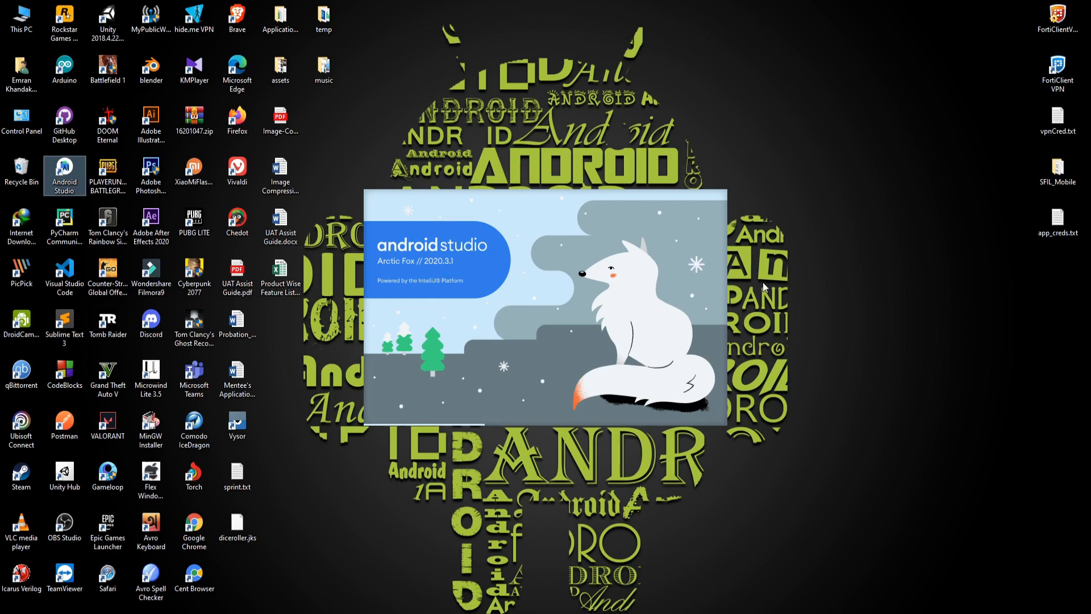
pyautogui.moveTo(927, 256)
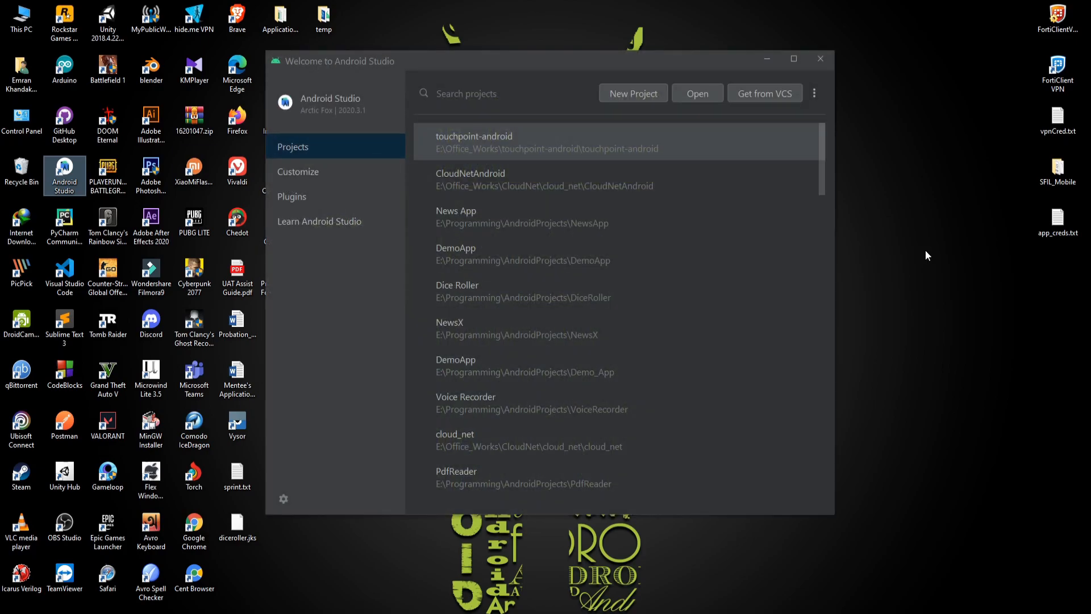
pyautogui.moveTo(527, 254)
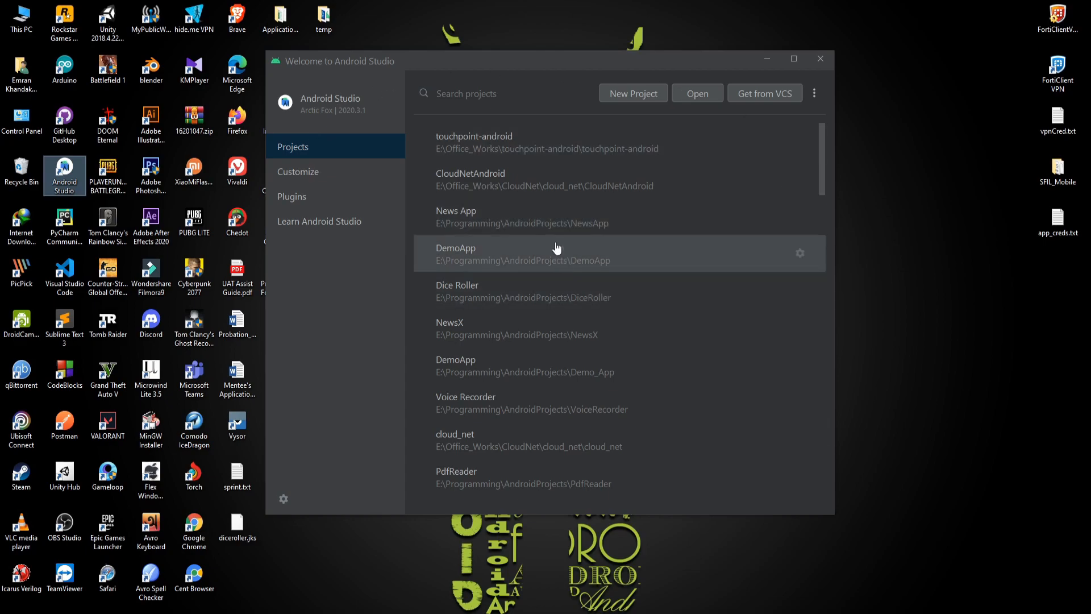
pyautogui.moveTo(374, 378)
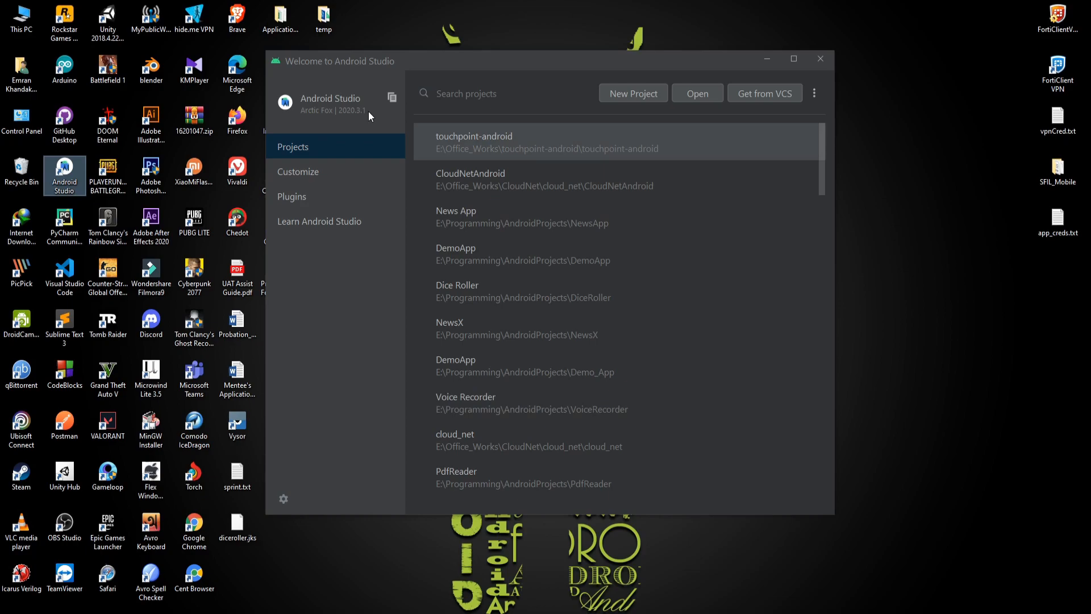
pyautogui.moveTo(511, 246)
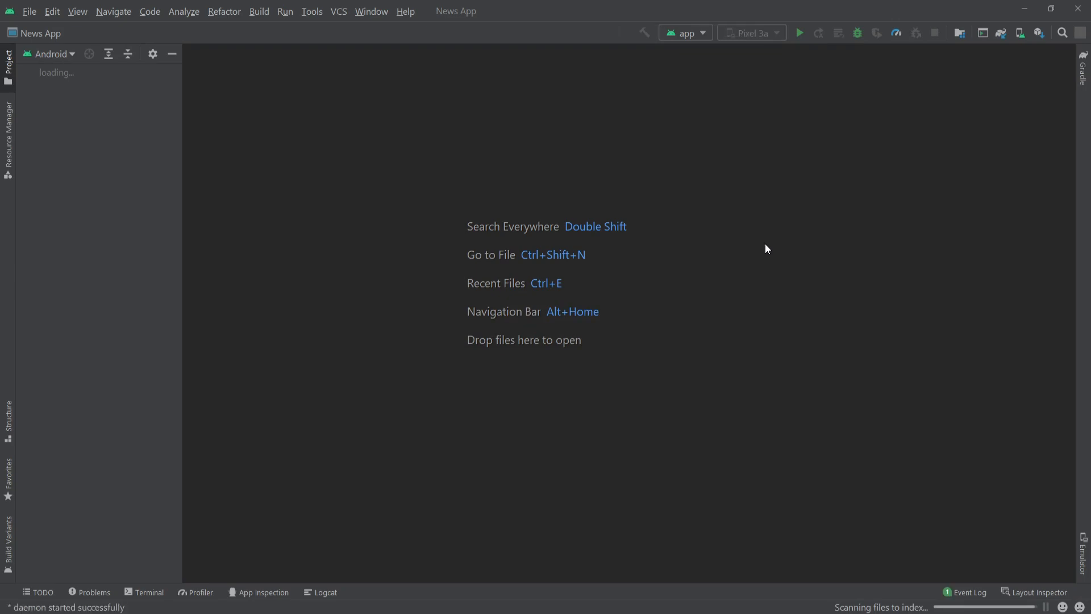
pyautogui.moveTo(814, 557)
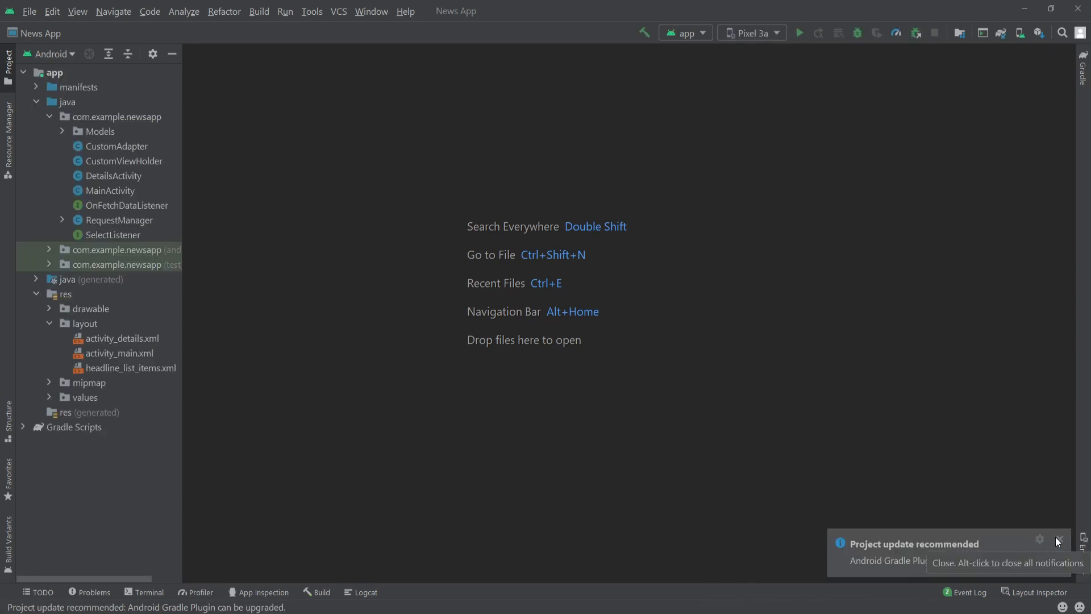
# Dismiss the 'Project update recommended' notification once News App finishes loading.
pyautogui.click(1057, 542)
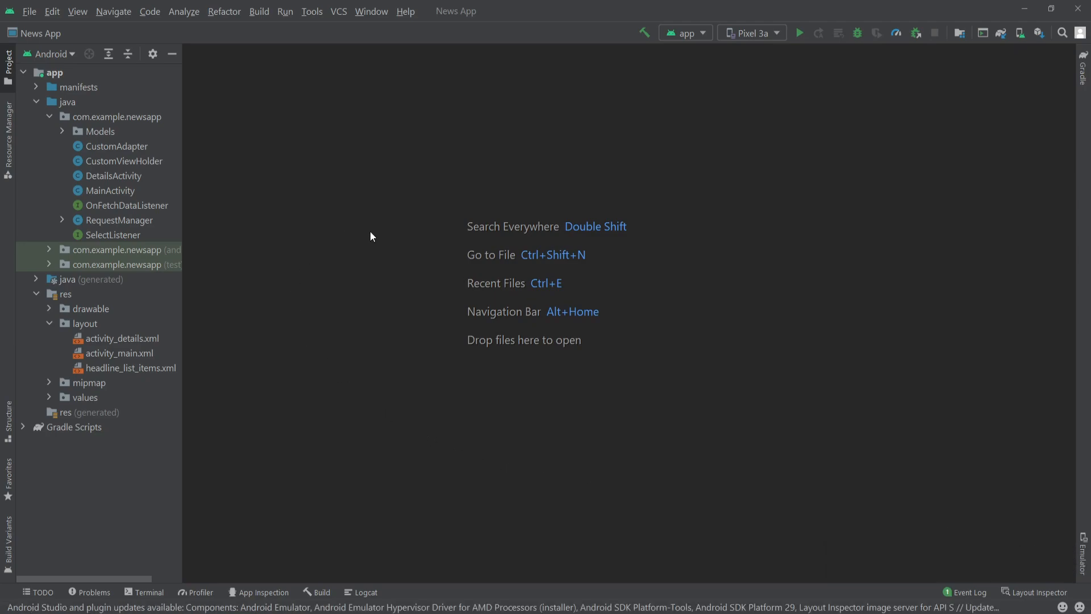
pyautogui.moveTo(360, 239)
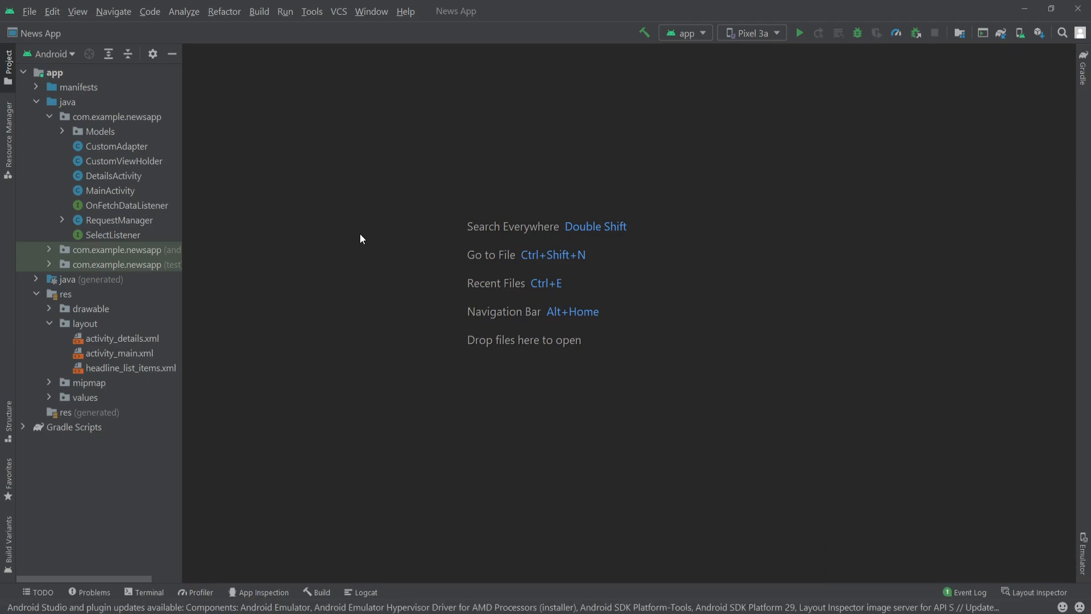
pyautogui.moveTo(406, 32)
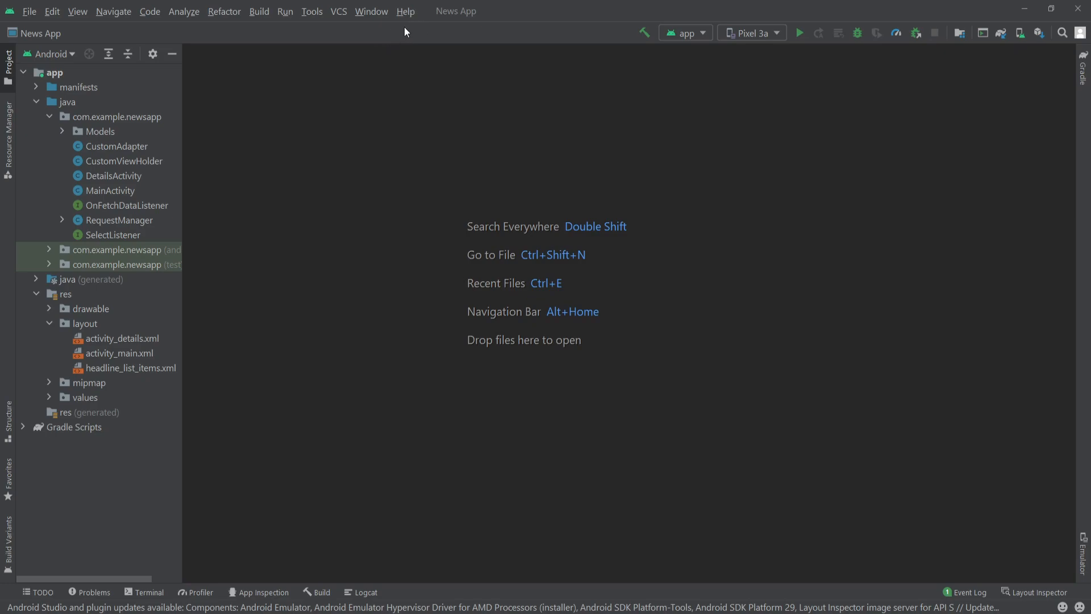
# Show Help > About confirming Android Studio Arctic Fox 2020.3.1 is running.
pyautogui.click(405, 11)
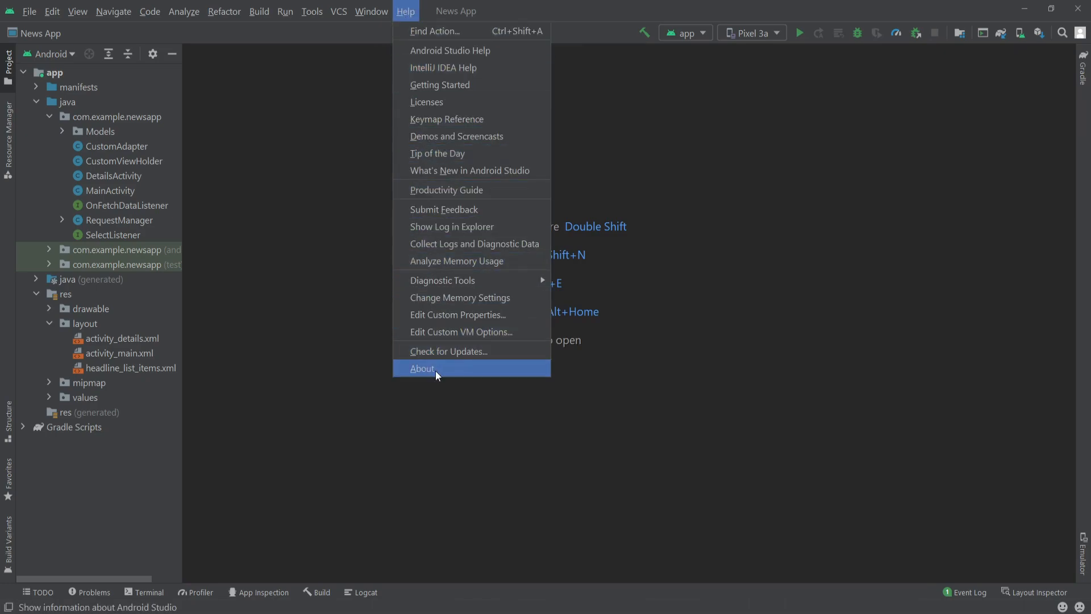
pyautogui.click(421, 369)
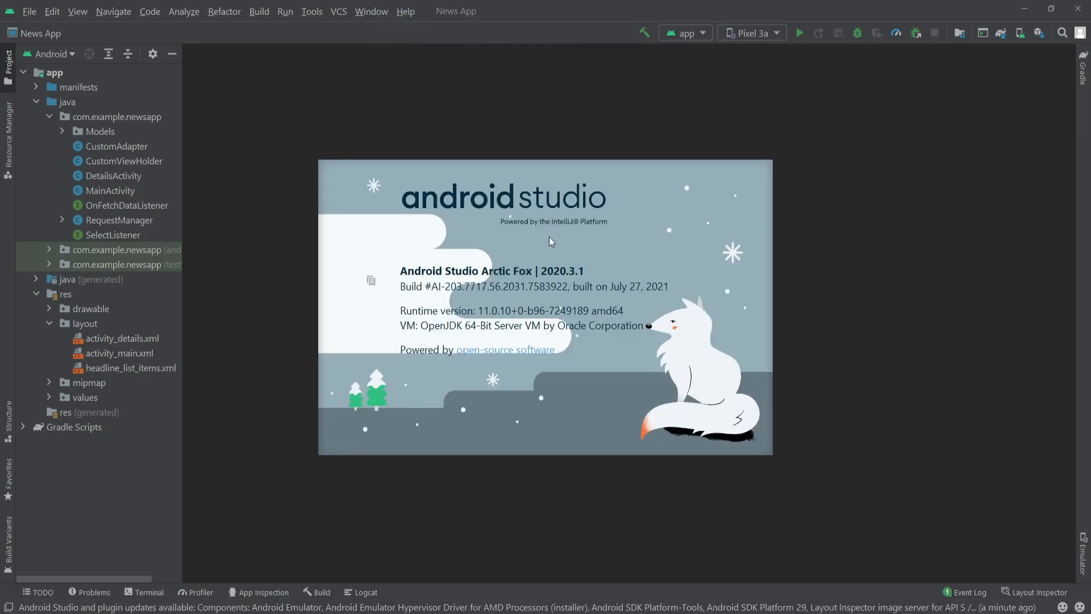
pyautogui.moveTo(557, 254)
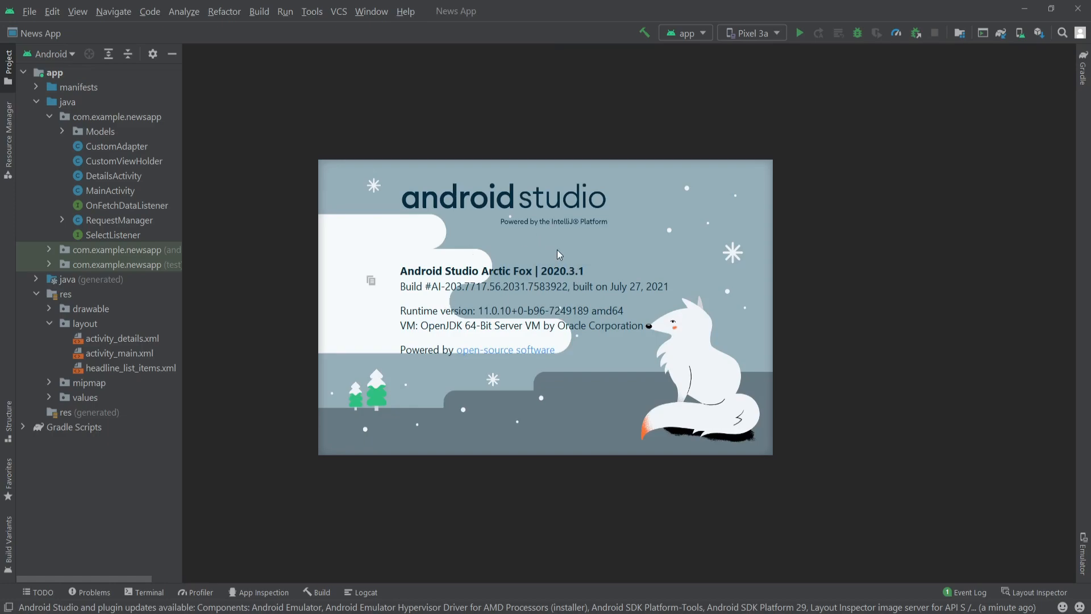
pyautogui.moveTo(878, 143)
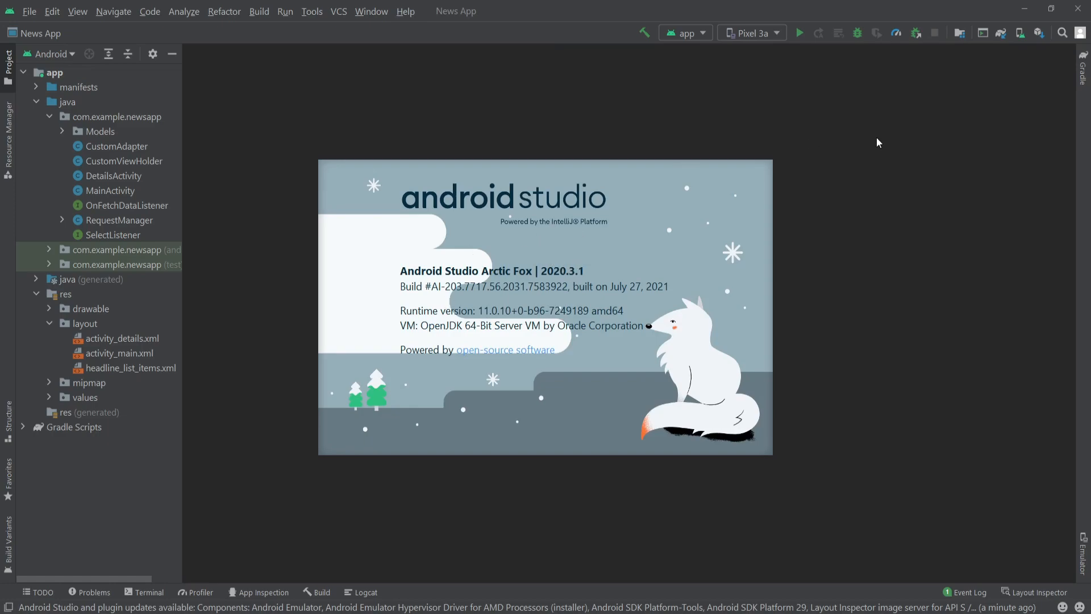